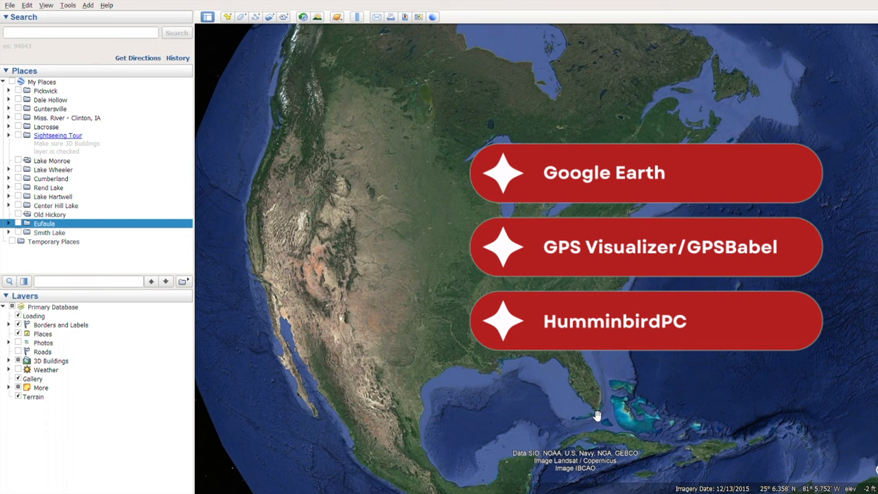
pyautogui.moveTo(634, 461)
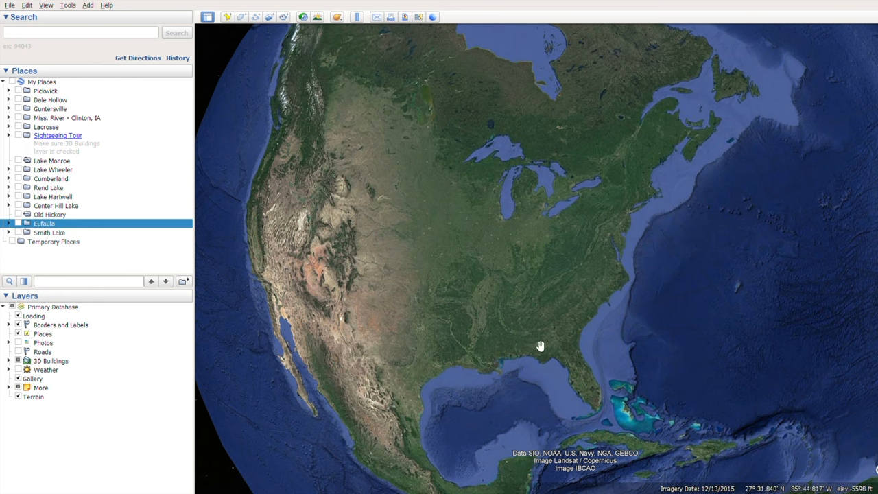
pyautogui.moveTo(529, 310)
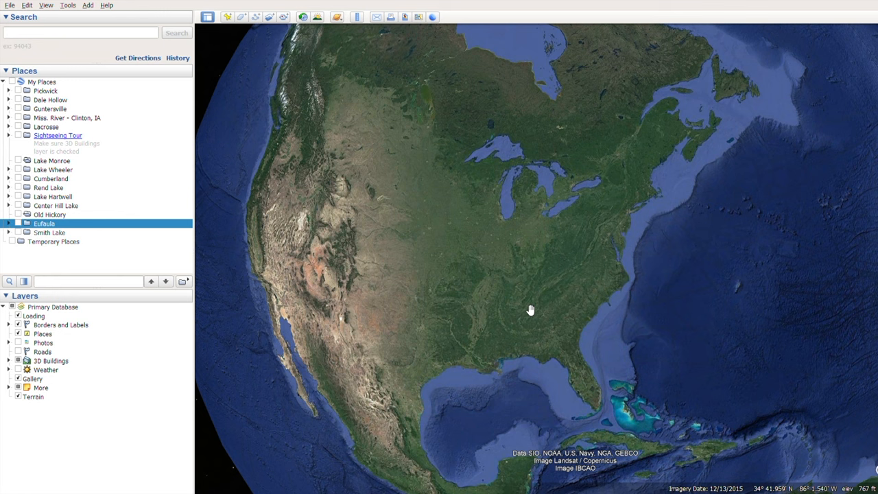
# Turn on and expand the Eufaula folder under My Places to show its Laydowns and Trees placemarks
pyautogui.rightClick(44, 224)
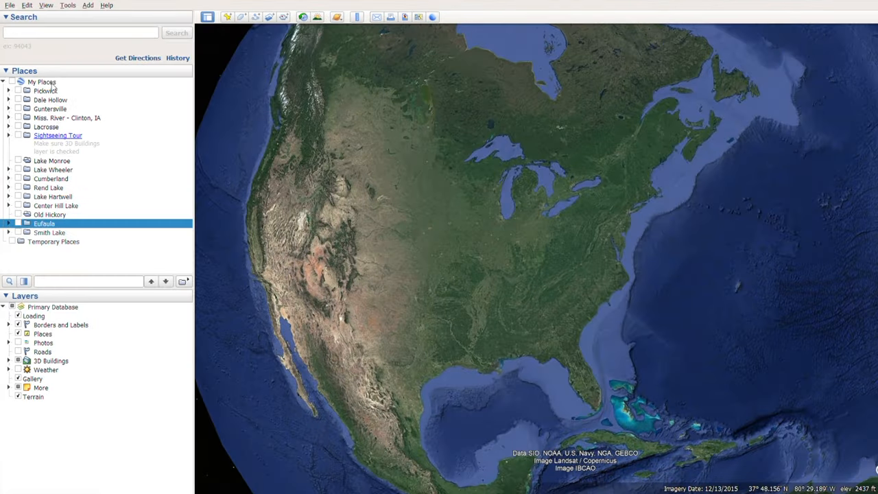
pyautogui.click(41, 83)
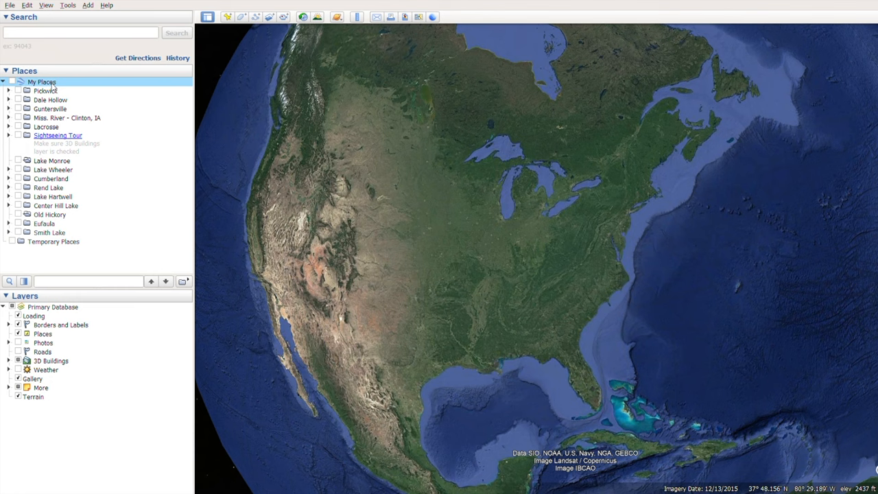
pyautogui.moveTo(53, 109)
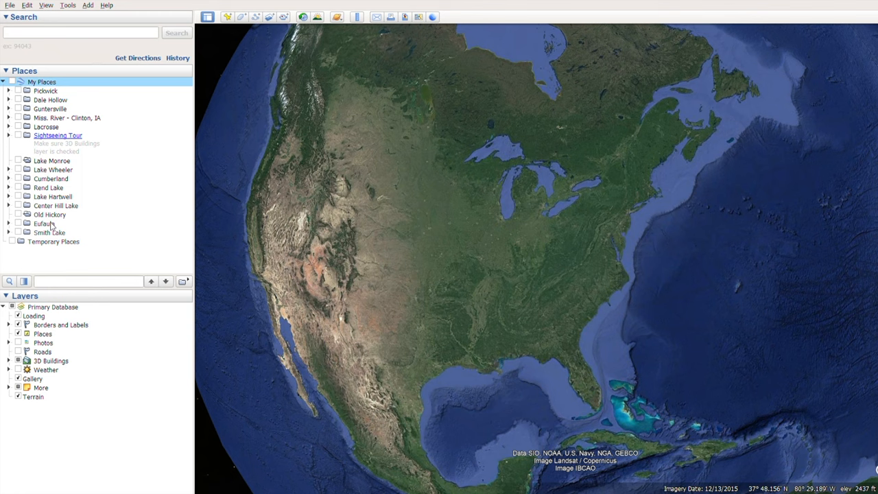
pyautogui.click(44, 222)
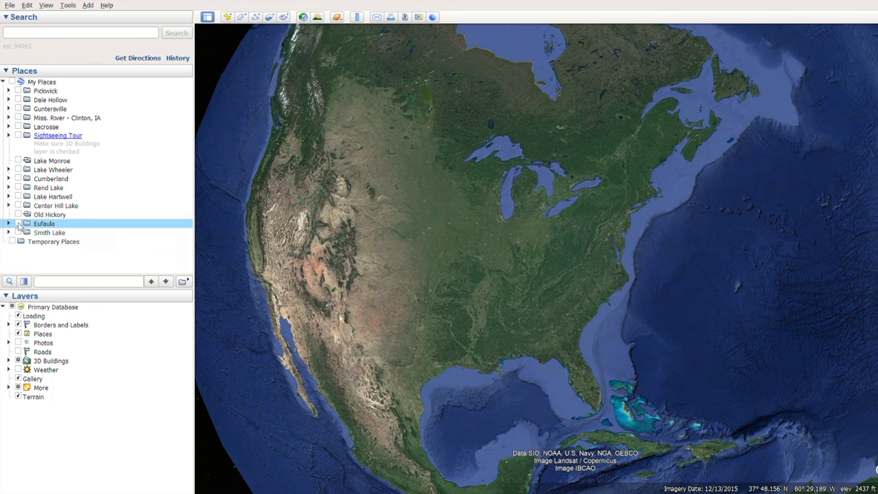
pyautogui.click(11, 224)
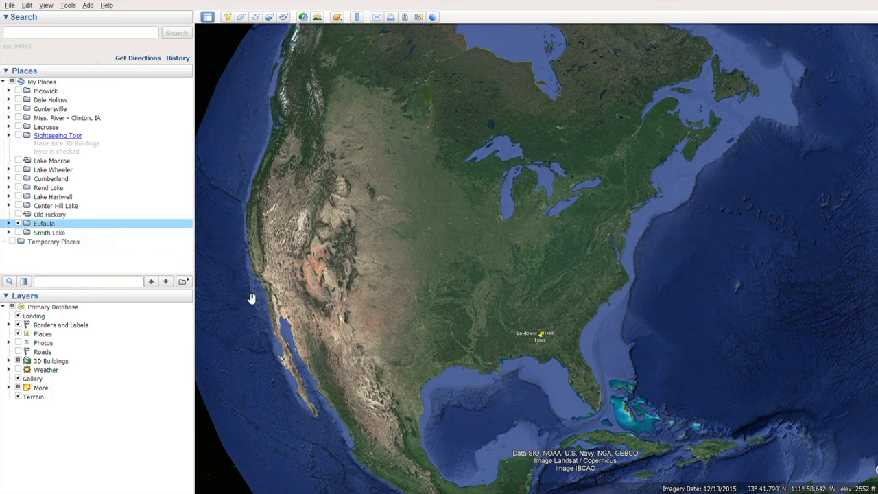
pyautogui.click(8, 223)
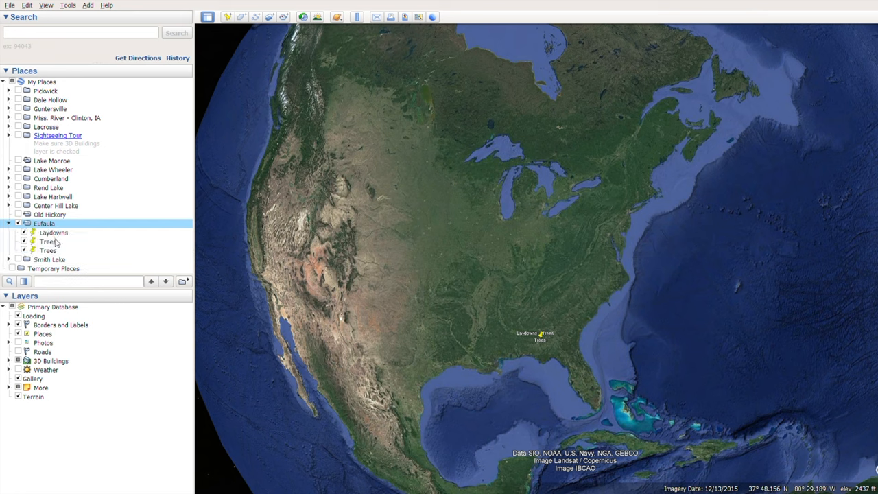
pyautogui.moveTo(55, 244)
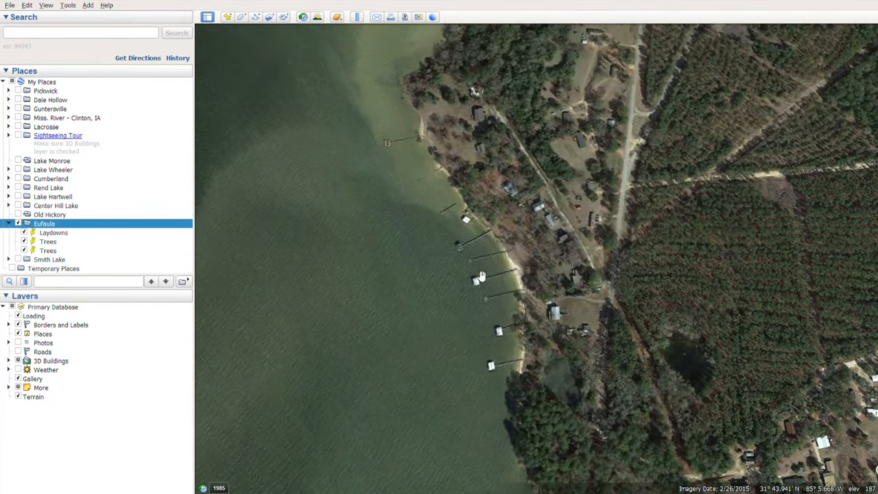
# Pan along the Lake Eufaula shoreline from the Trees pins over to the Laydowns placemark
pyautogui.moveTo(480, 277); pyautogui.dragTo(560, 354)
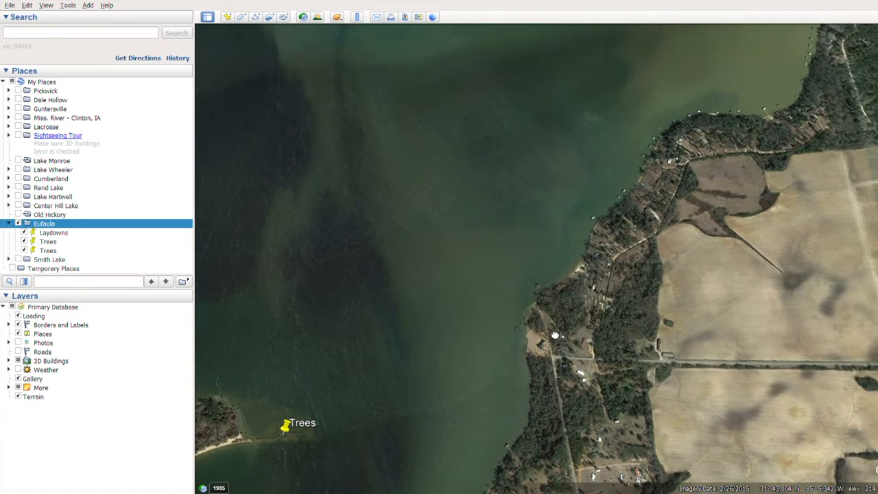
pyautogui.moveTo(555, 336); pyautogui.dragTo(429, 419)
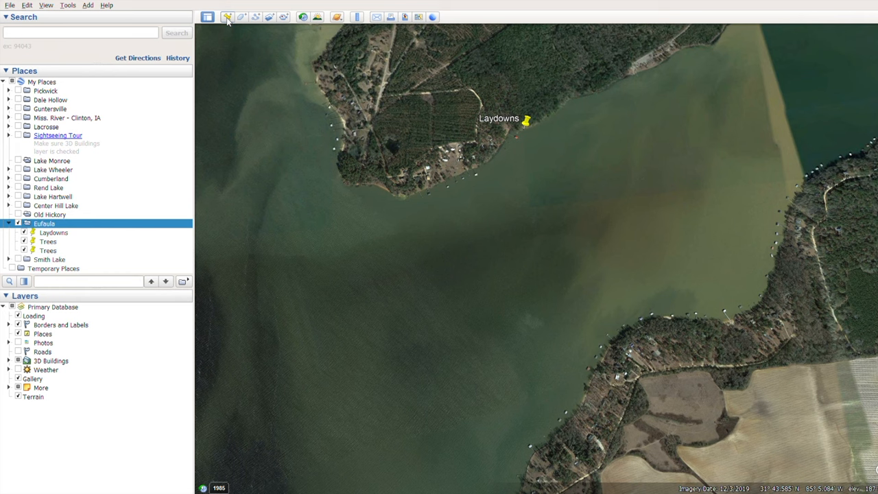
# Place a new placemark on the shoreline named Docks on Point and confirm it
pyautogui.click(228, 16)
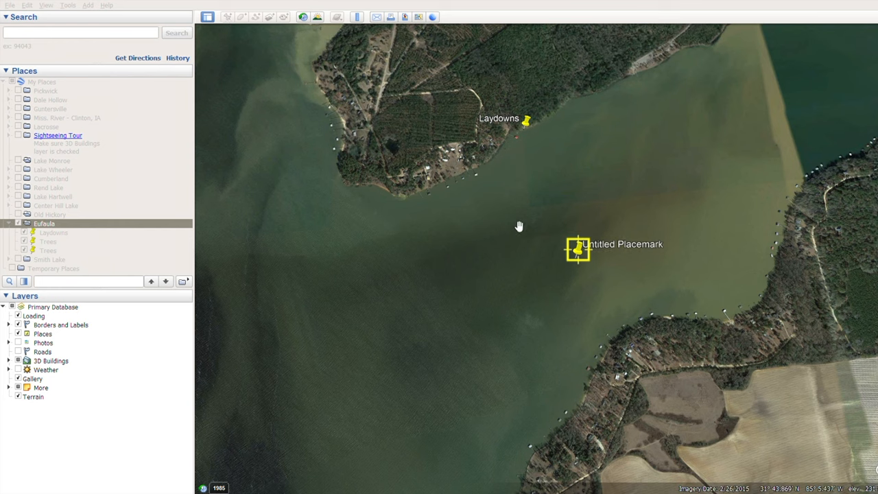
pyautogui.moveTo(653, 342)
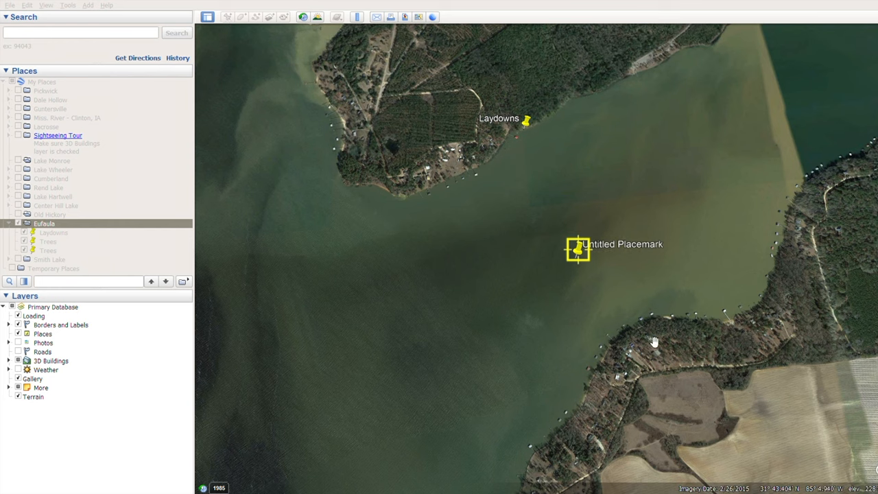
pyautogui.moveTo(595, 269)
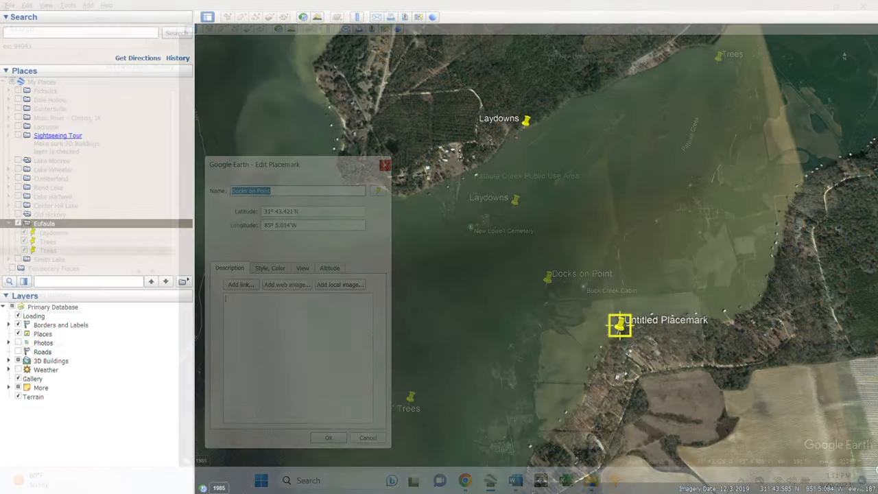
pyautogui.click(368, 438)
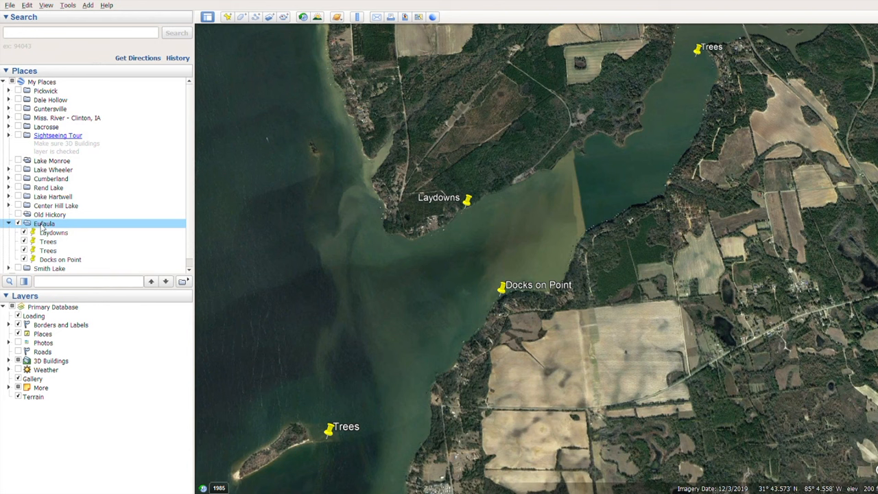
pyautogui.rightClick(43, 222)
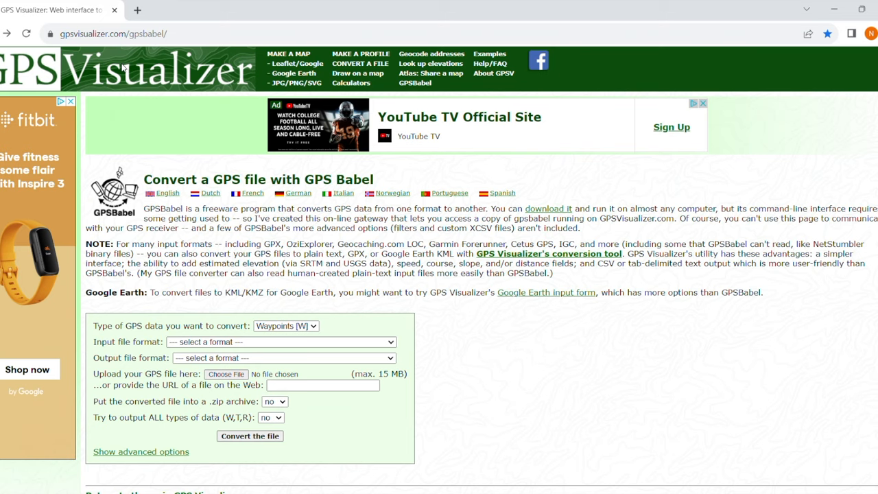
pyautogui.moveTo(144, 237)
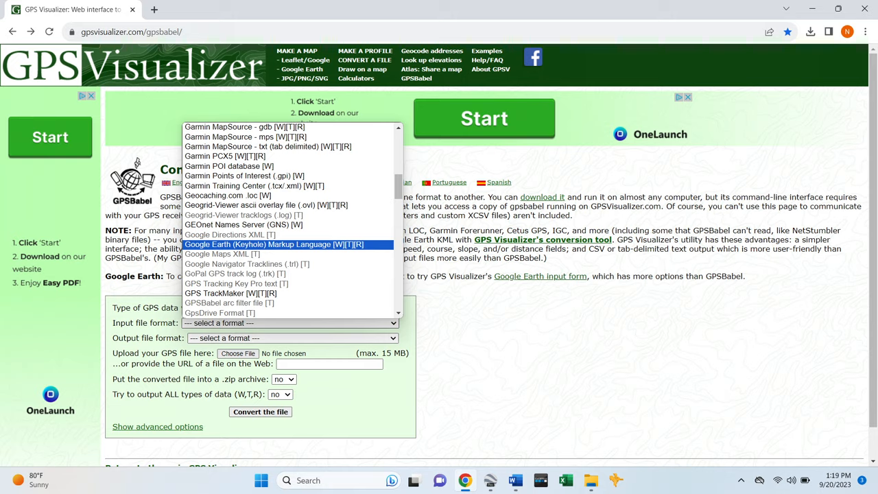
# Choose Google Earth (Keyhole) Markup Language as the GPSBabel input format
pyautogui.click(274, 244)
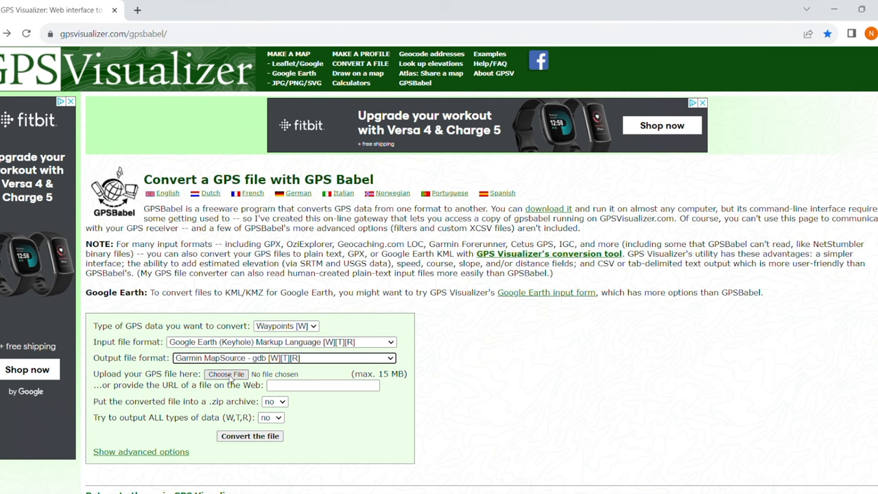
# Attach Eufaula.kml from the Mapping folder as the file to convert
pyautogui.click(225, 373)
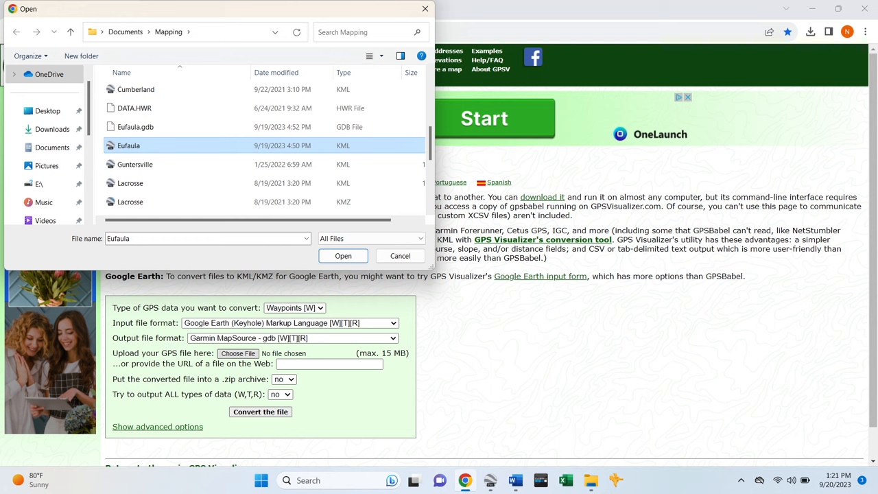
pyautogui.click(343, 256)
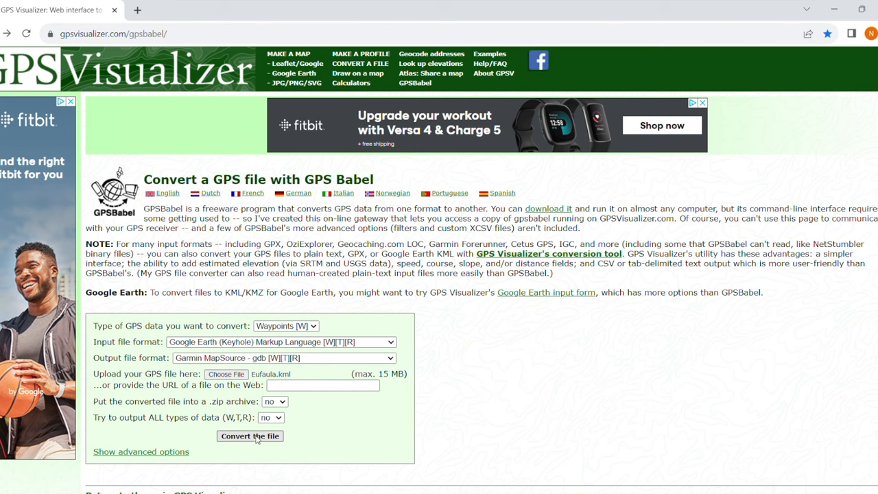
# Convert Eufaula.kml to GDB and download the resulting Eufaula.gdb file
pyautogui.click(250, 436)
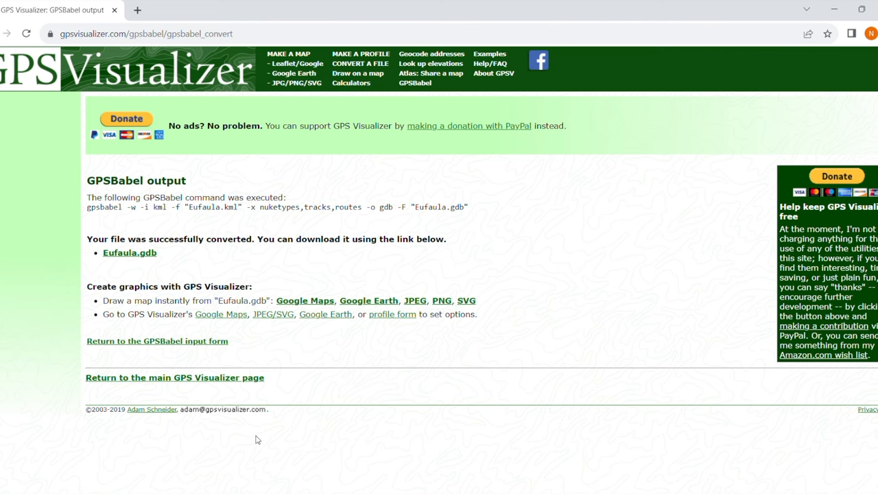
pyautogui.moveTo(226, 274)
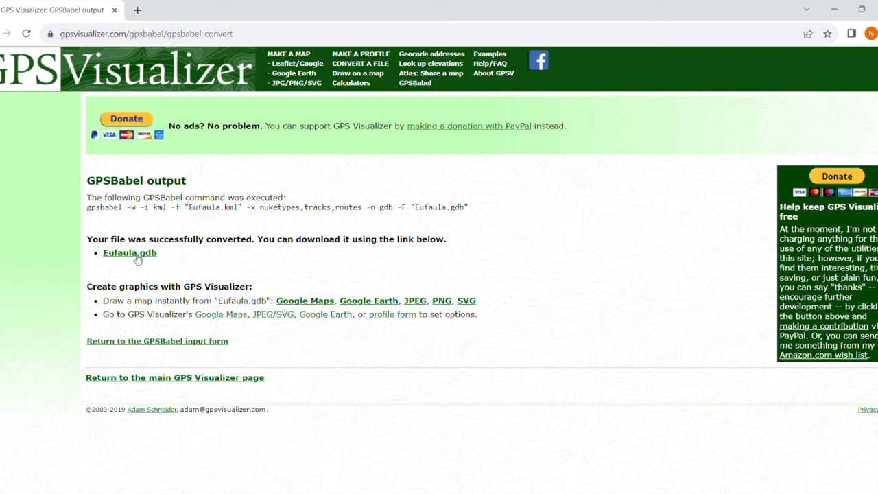
pyautogui.moveTo(122, 265)
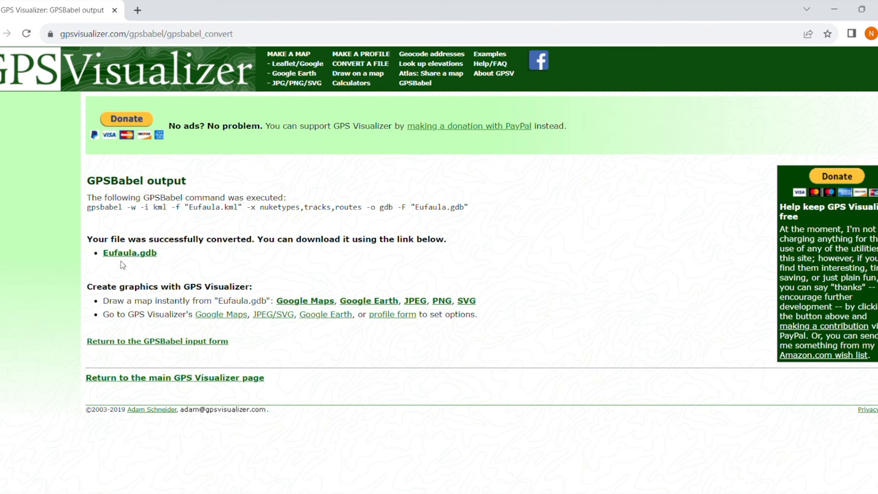
pyautogui.click(129, 252)
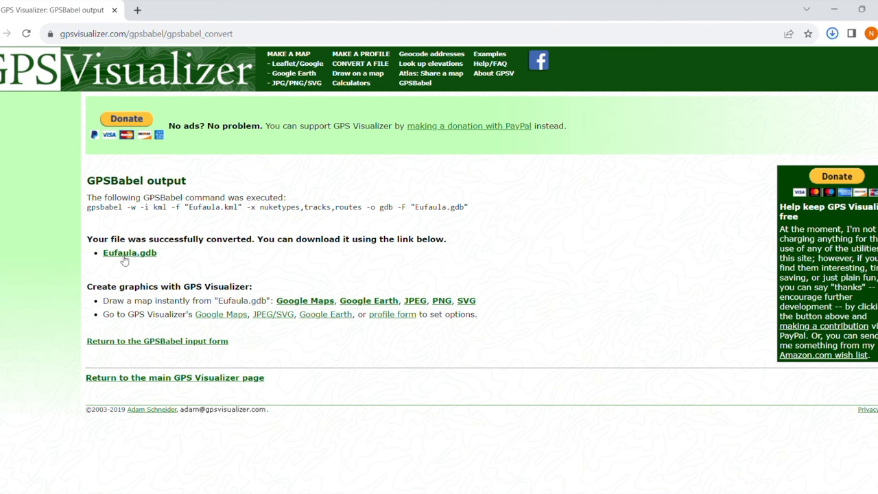
pyautogui.click(129, 253)
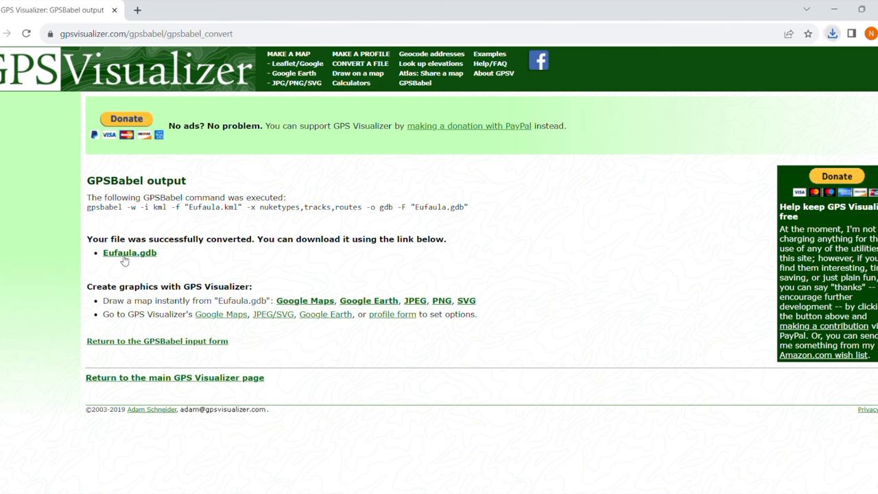
pyautogui.moveTo(404, 267)
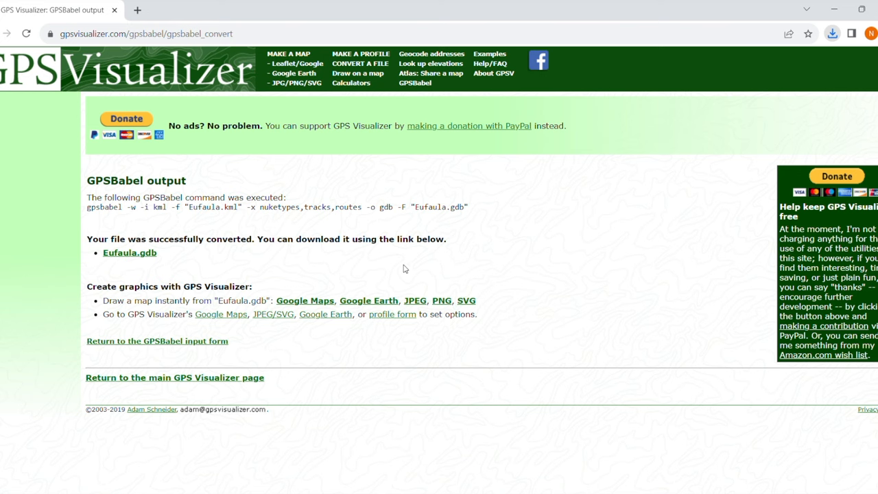
pyautogui.moveTo(580, 302)
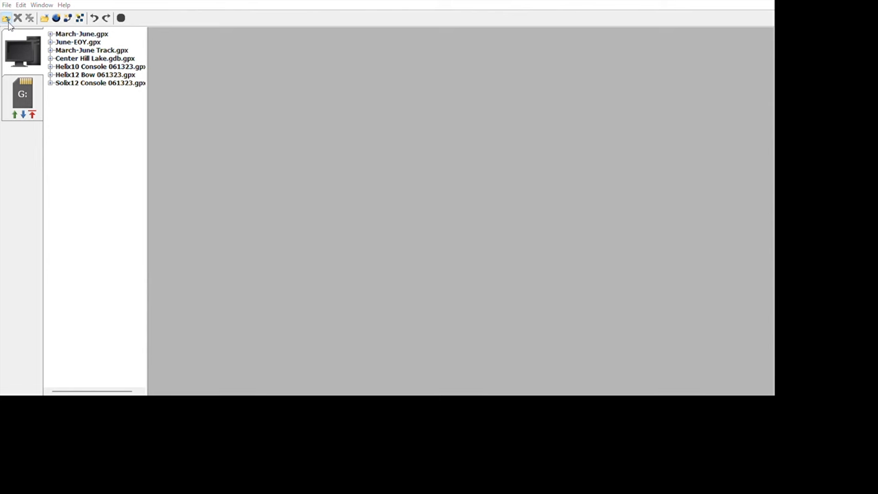
# Load Eufaula.gdb from the GPX_Files folder into HumminbirdPC's navigation file list
pyautogui.click(43, 18)
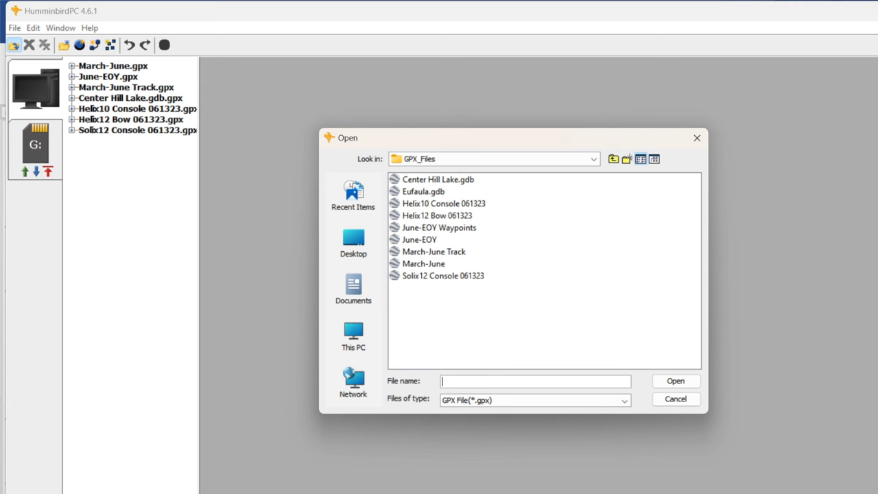
pyautogui.click(422, 192)
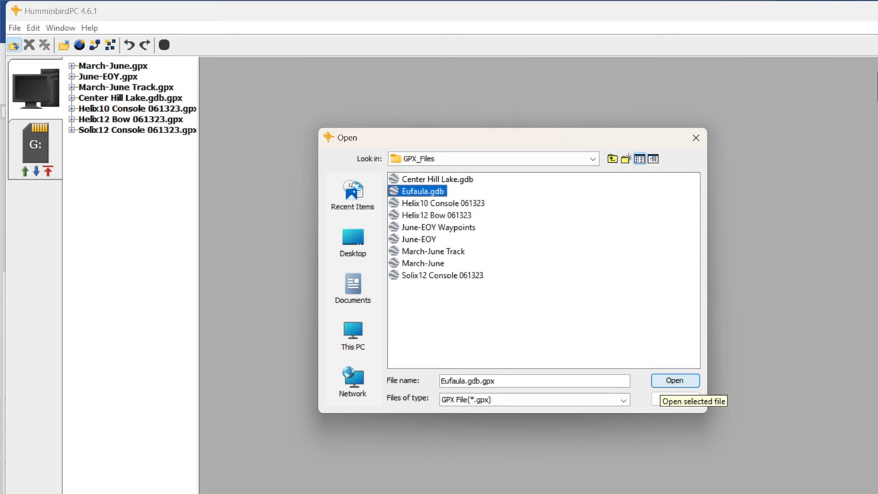
pyautogui.click(673, 380)
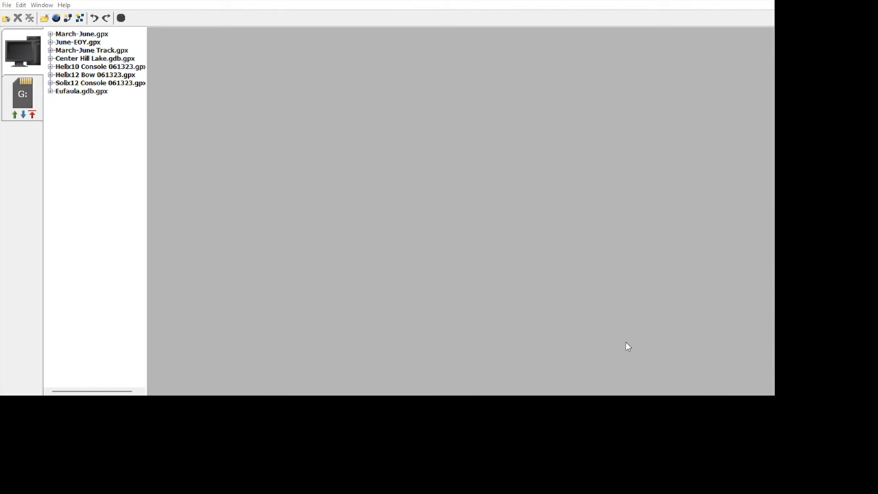
pyautogui.moveTo(75, 93)
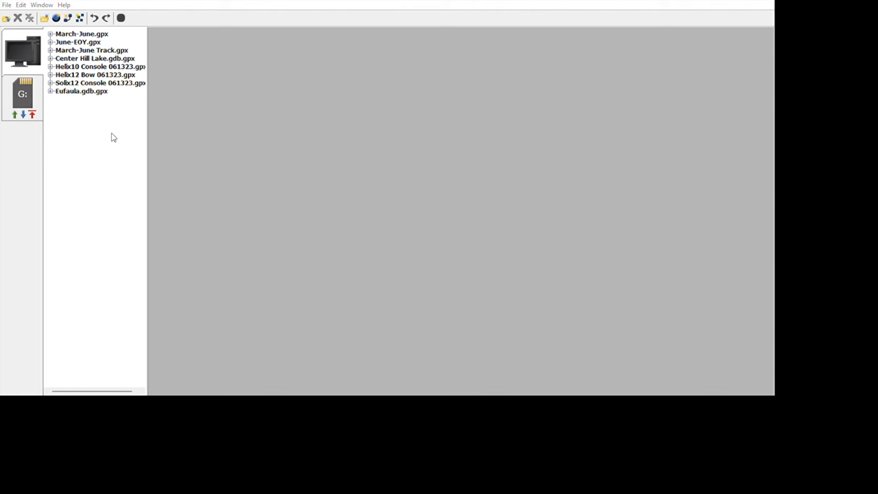
pyautogui.moveTo(69, 129)
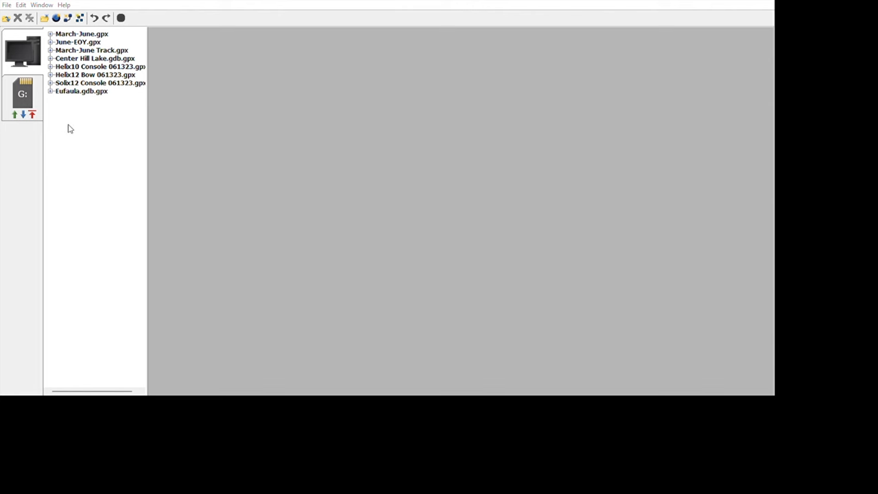
pyautogui.moveTo(63, 118)
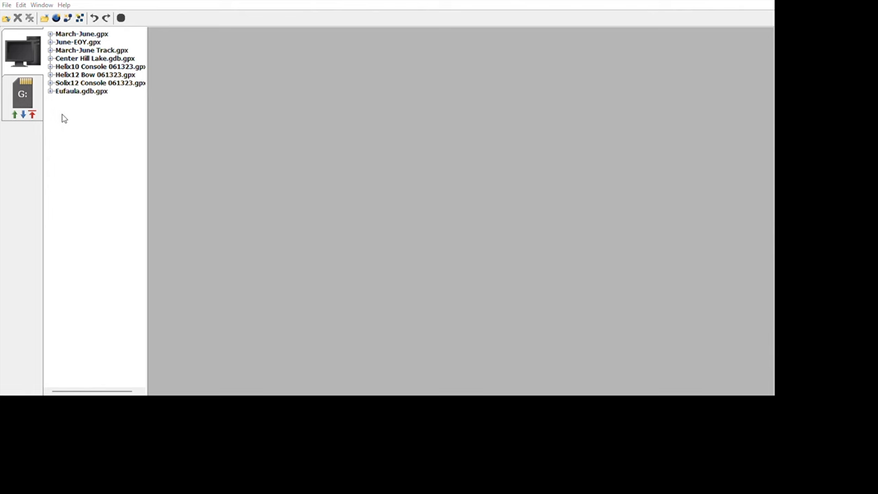
# Expand Eufaula.gdb.gpx and list its waypoints: Laydowns, Trees, Trees 1 and Docks on Point
pyautogui.click(51, 91)
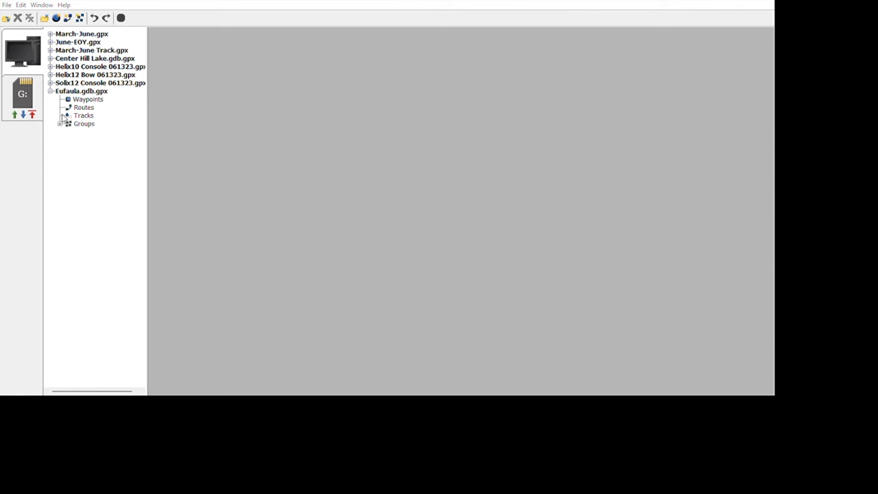
pyautogui.moveTo(99, 129)
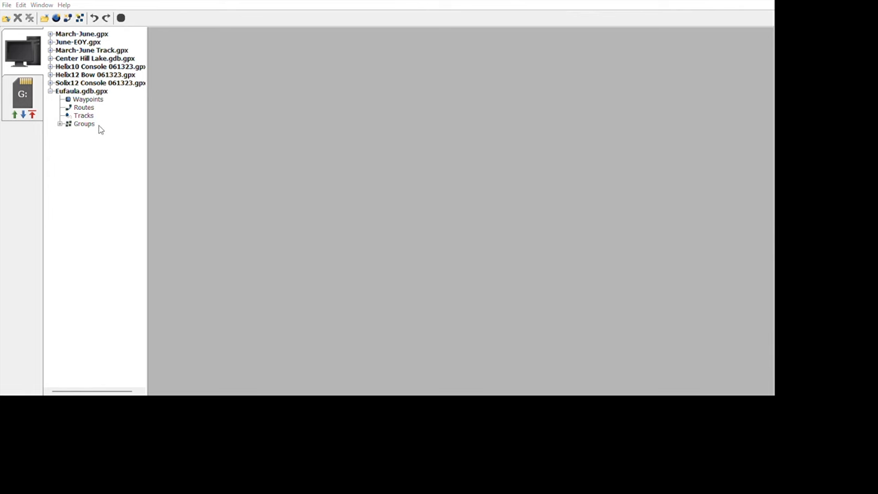
pyautogui.click(88, 99)
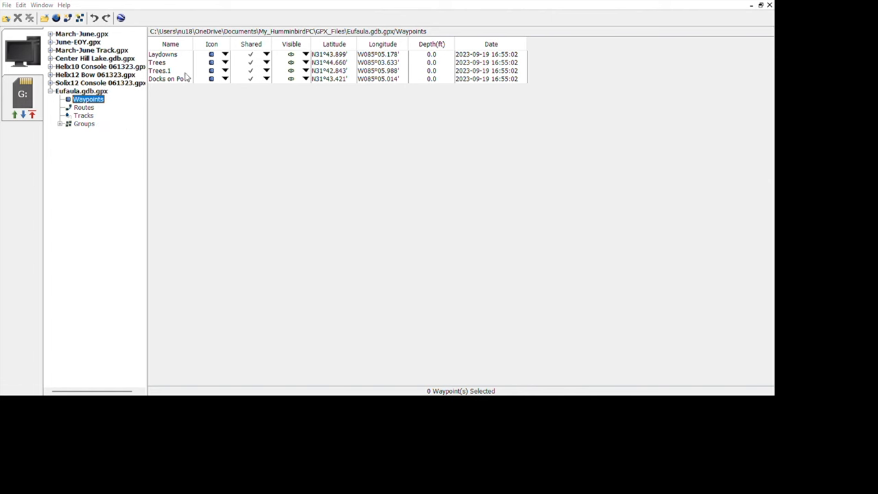
pyautogui.moveTo(181, 96)
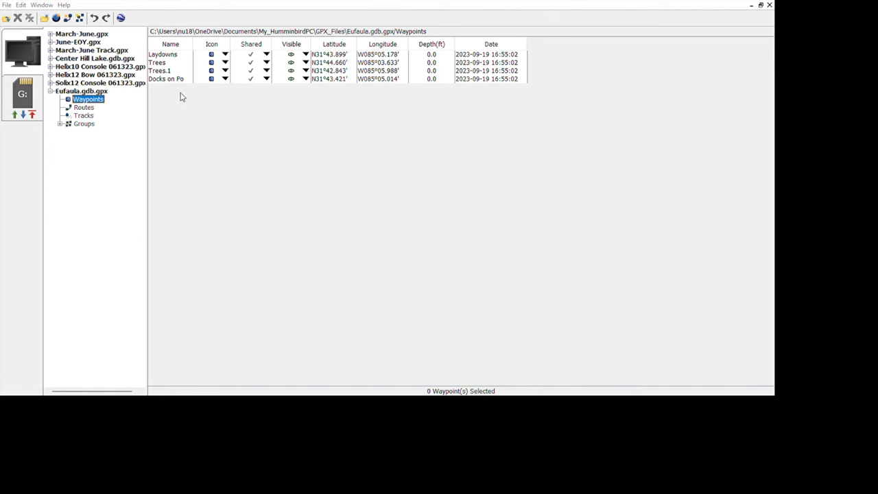
pyautogui.moveTo(222, 121)
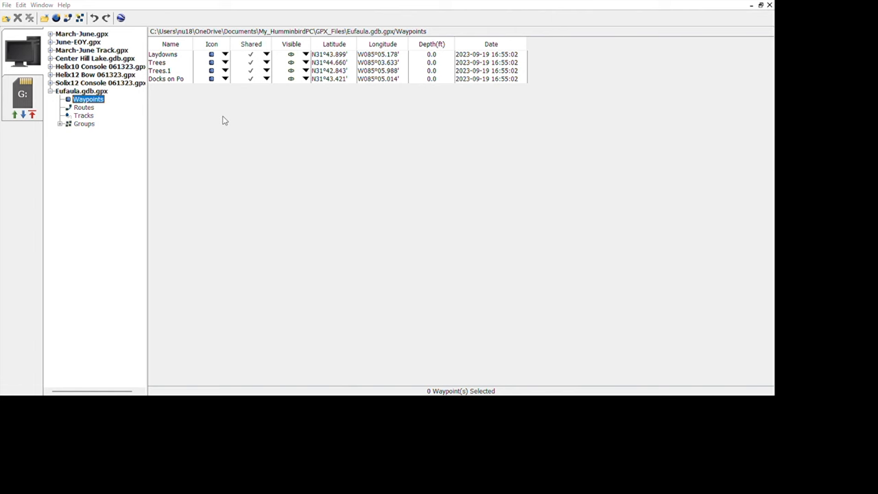
pyautogui.moveTo(151, 159)
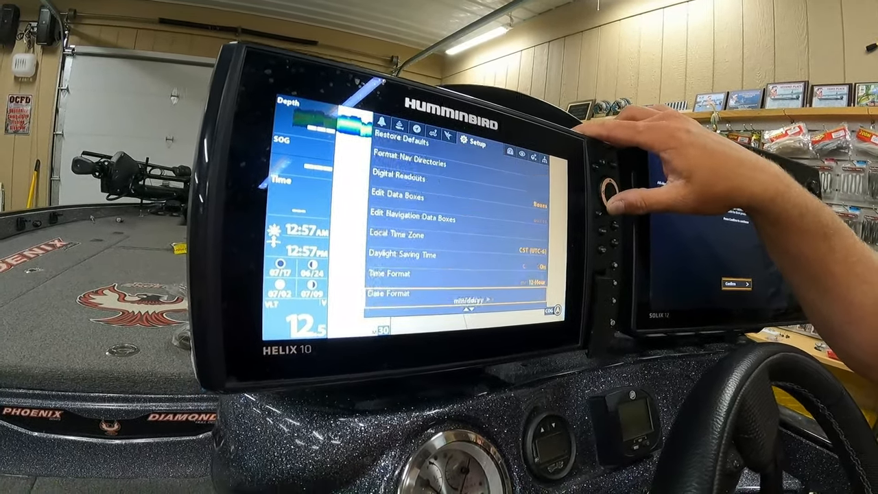
# Scroll down the Helix 10 setup settings toward the navigation directory options
pyautogui.scroll(-3)
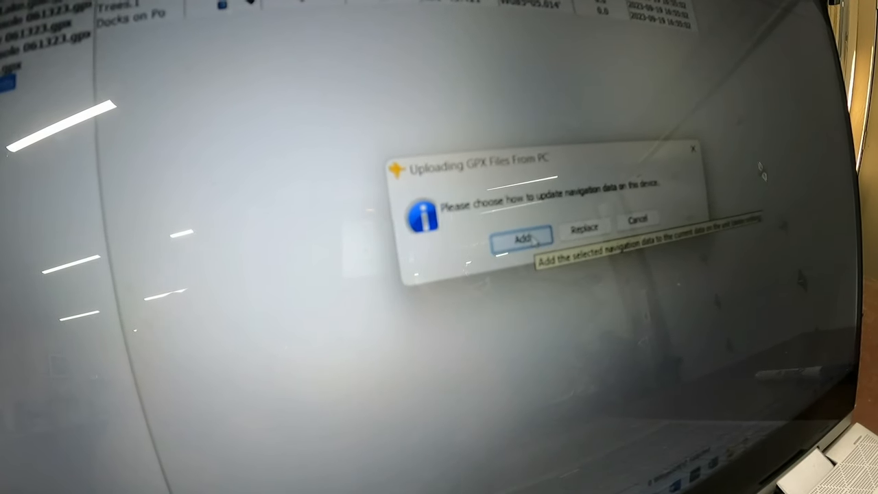
# Choose Add so the uploaded GPX data joins the navigation data already on the SD card
pyautogui.click(522, 236)
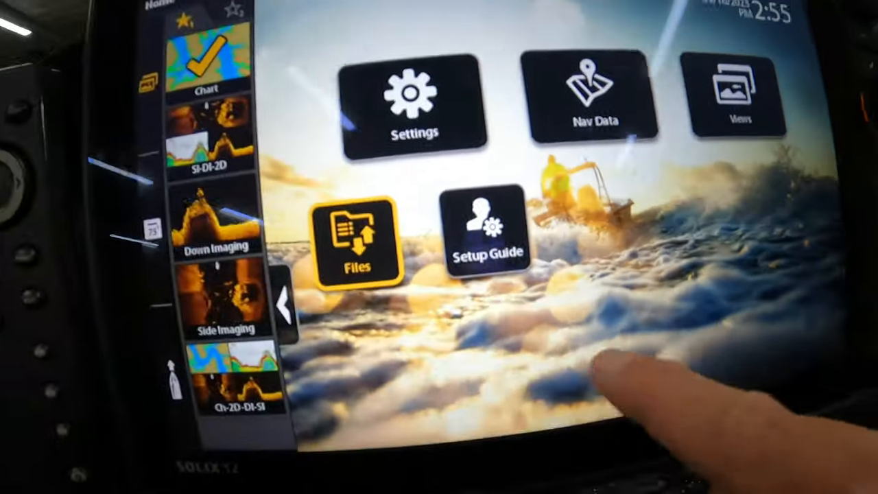
# Import nav data from MATRIX/DATA.HWR on the SD card into the Solix
pyautogui.click(357, 240)
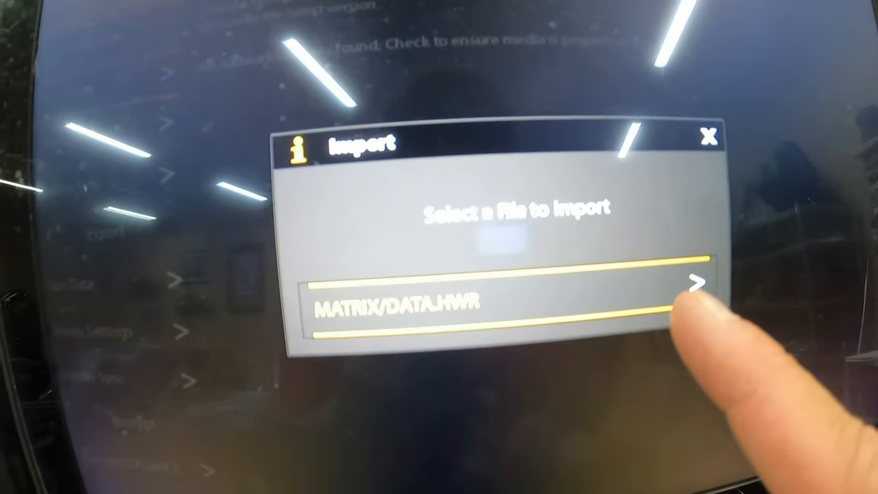
pyautogui.click(699, 281)
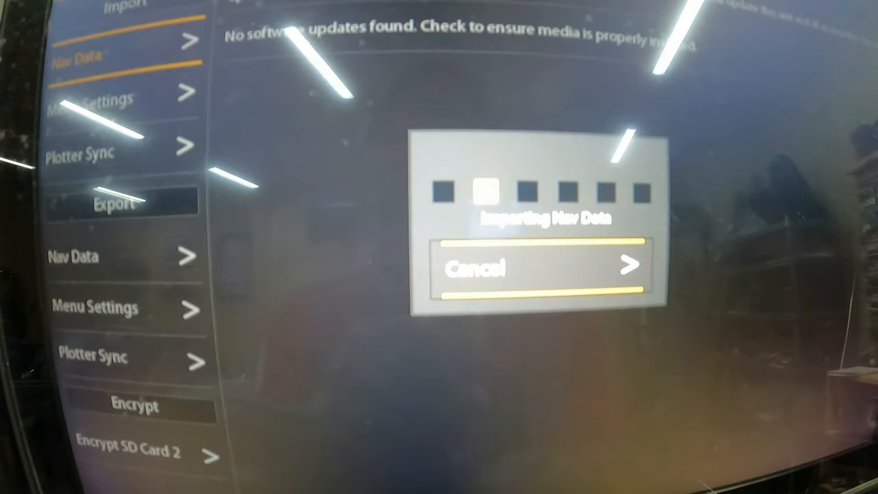